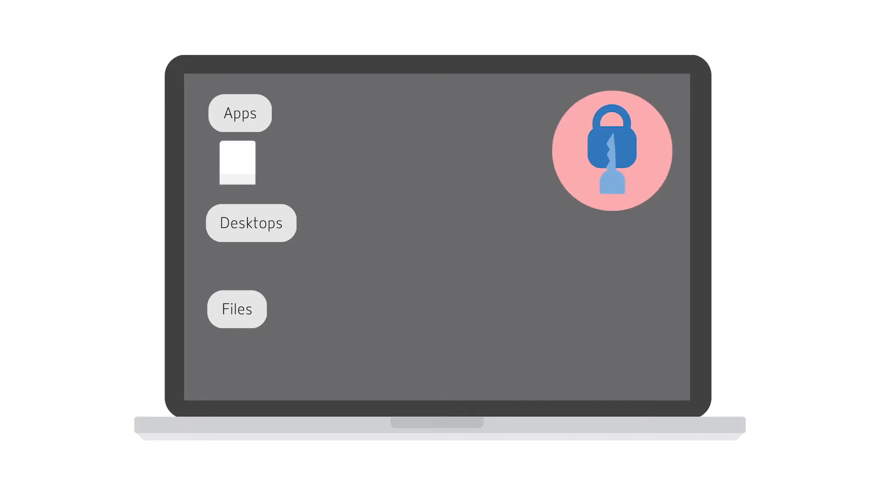
# Sign in and reach the Home page listing recent apps, two desktops and files.
pyautogui.click(239, 113)
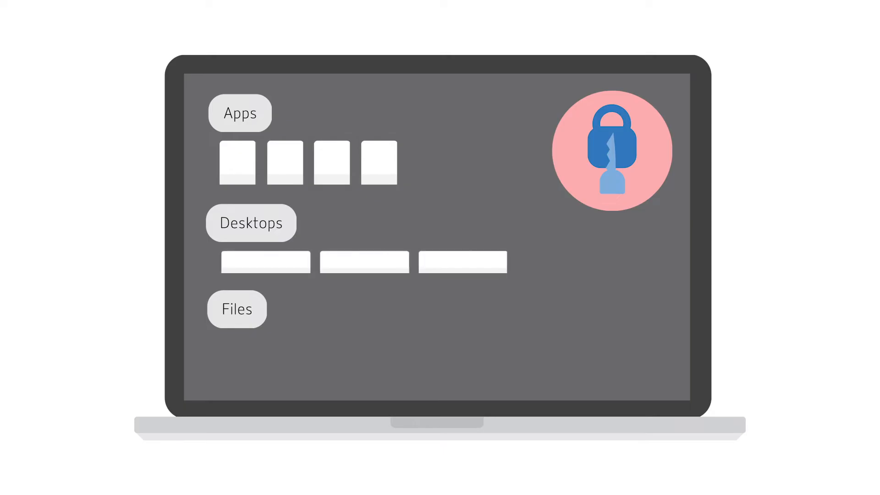
pyautogui.click(237, 309)
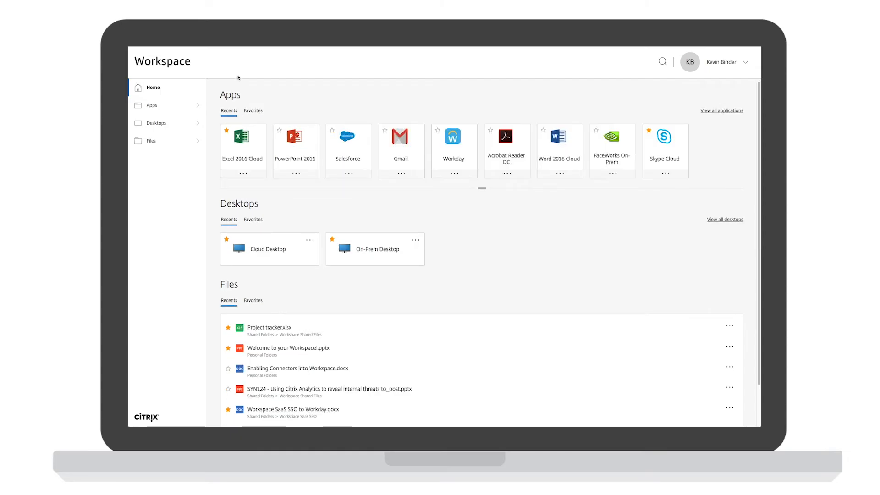
# Open the LAB614 NetScaler Gateway PDF in Acrobat Reader DC, then close it.
pyautogui.click(268, 248)
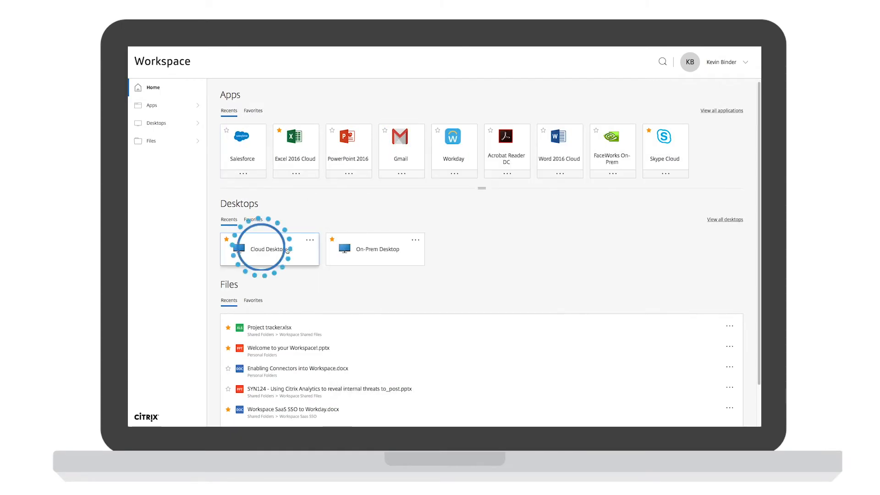
pyautogui.scroll(-3)
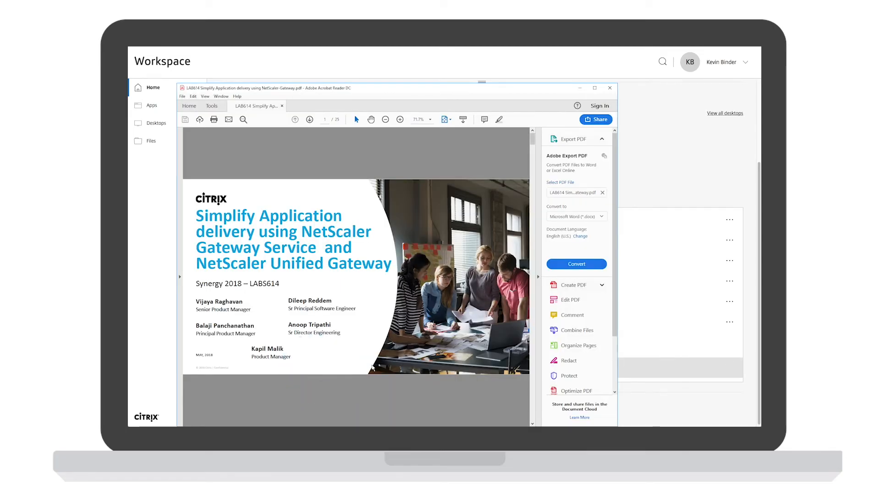
pyautogui.click(611, 88)
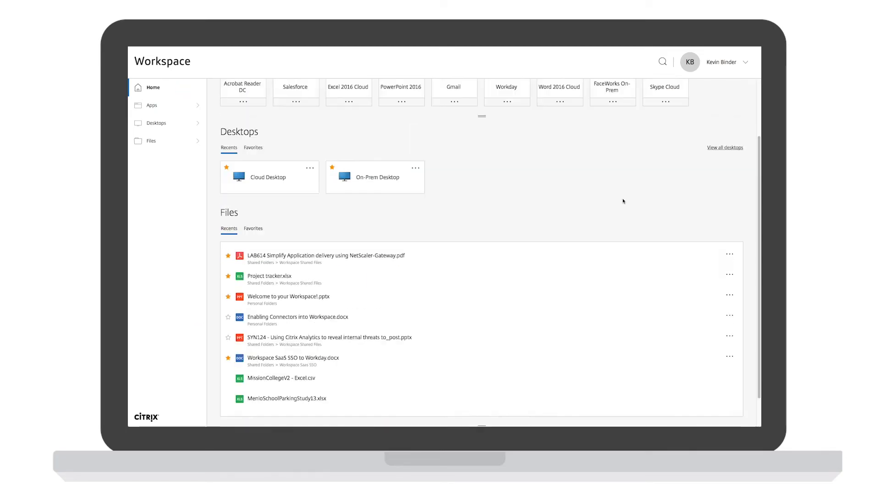
# Review PowerPoint 2016's recent files, then search Workspace for 'cloud'.
pyautogui.click(401, 90)
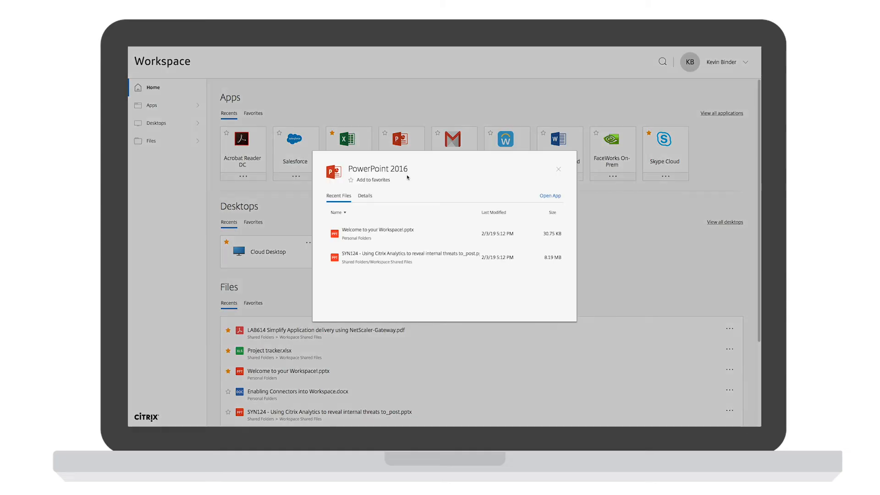
pyautogui.click(558, 170)
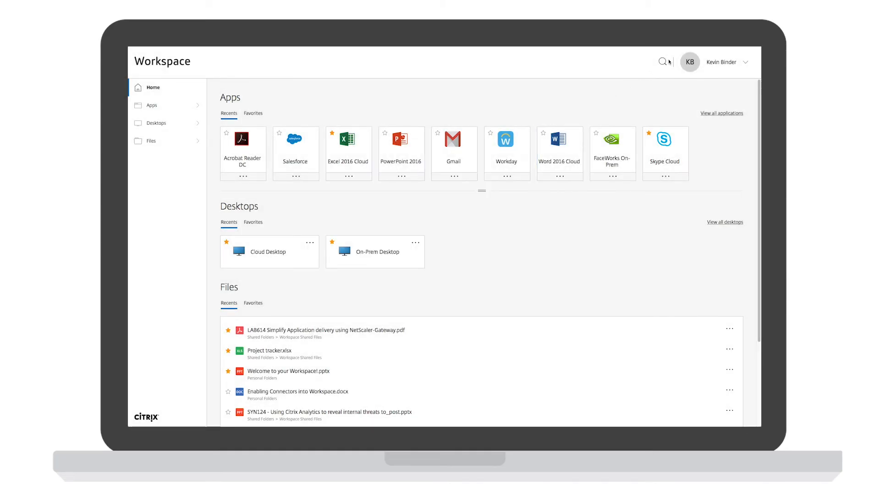
pyautogui.write('cloud')
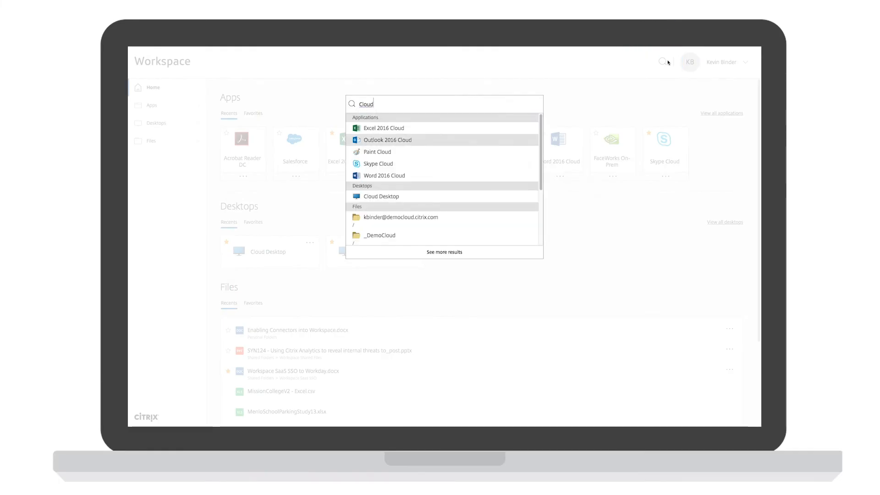
pyautogui.scroll(-3)
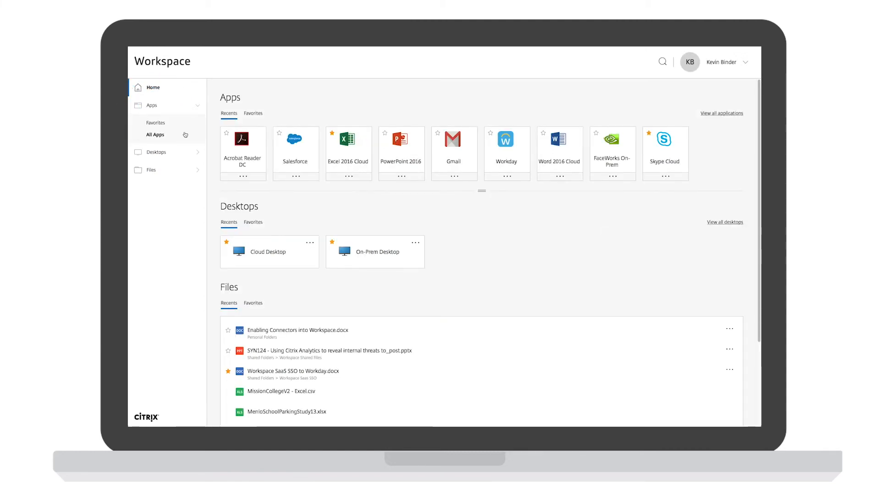
# Show the full All Apps list from the sidebar.
pyautogui.click(155, 135)
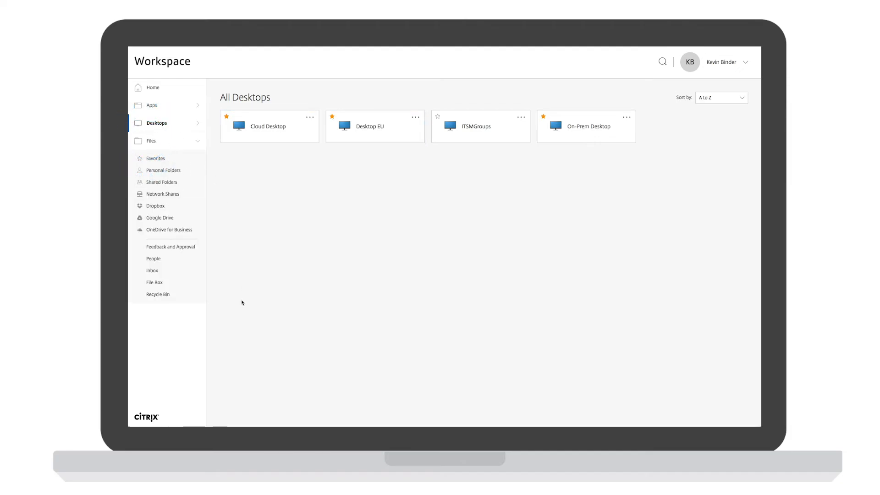
pyautogui.moveTo(169, 197)
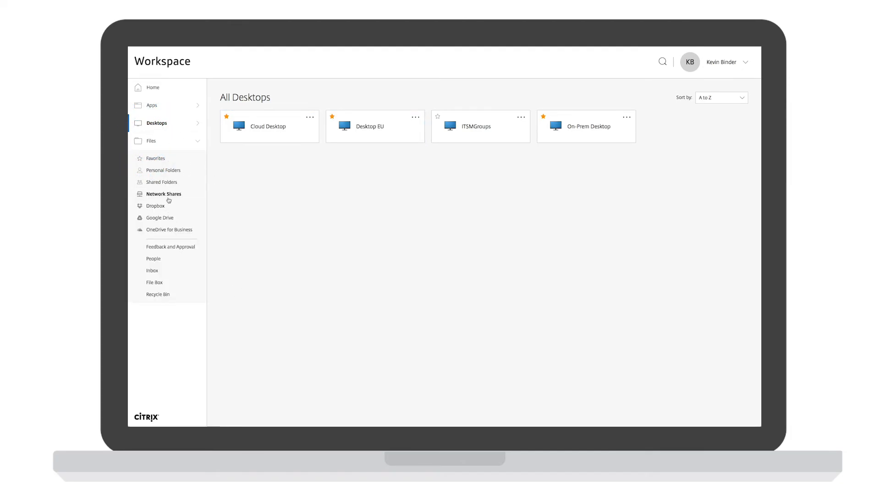
# Edit the connectors .docx online from Personal Folders.
pyautogui.click(164, 170)
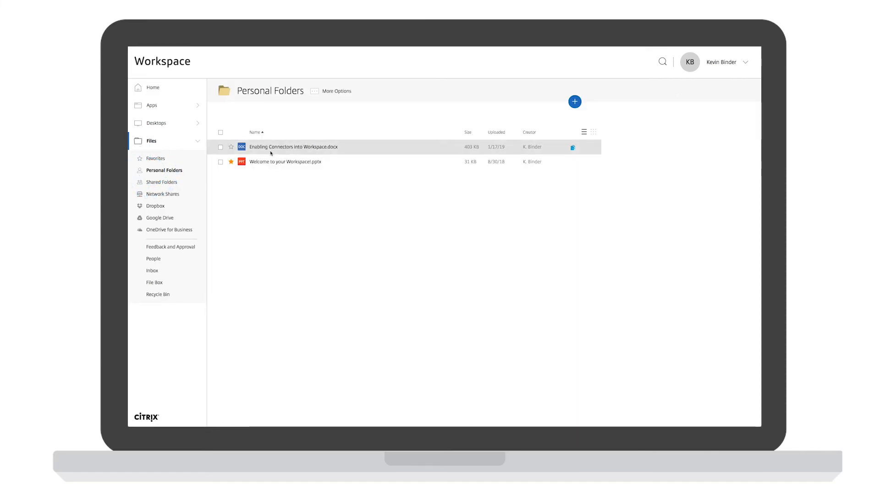
pyautogui.rightClick(293, 146)
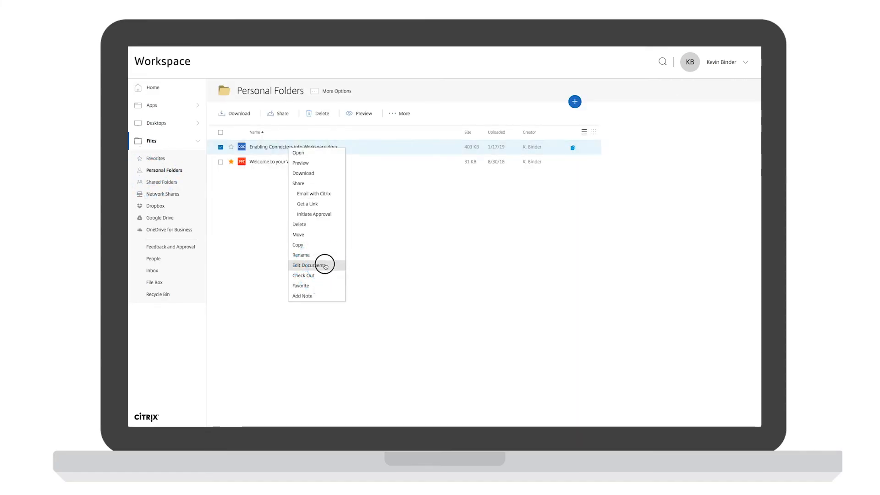
pyautogui.click(308, 265)
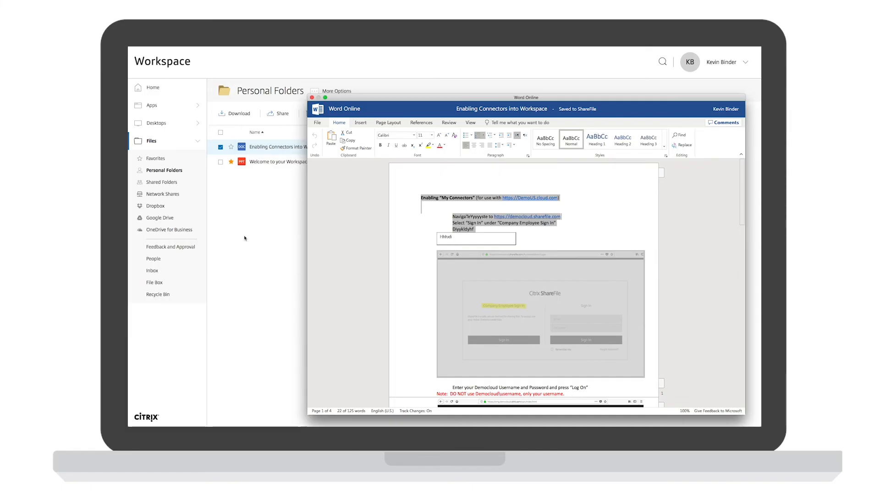
# Start an approval workflow for content-event-events.xlsx in Google Drive.
pyautogui.click(161, 218)
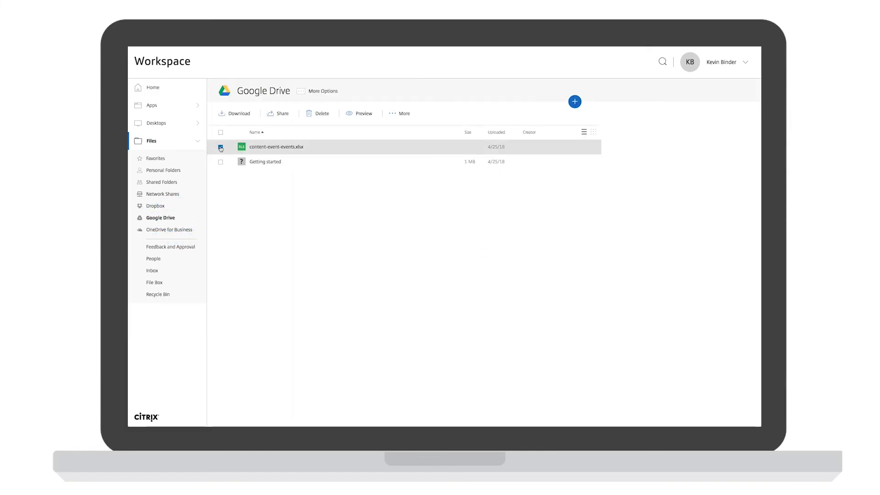
pyautogui.click(220, 146)
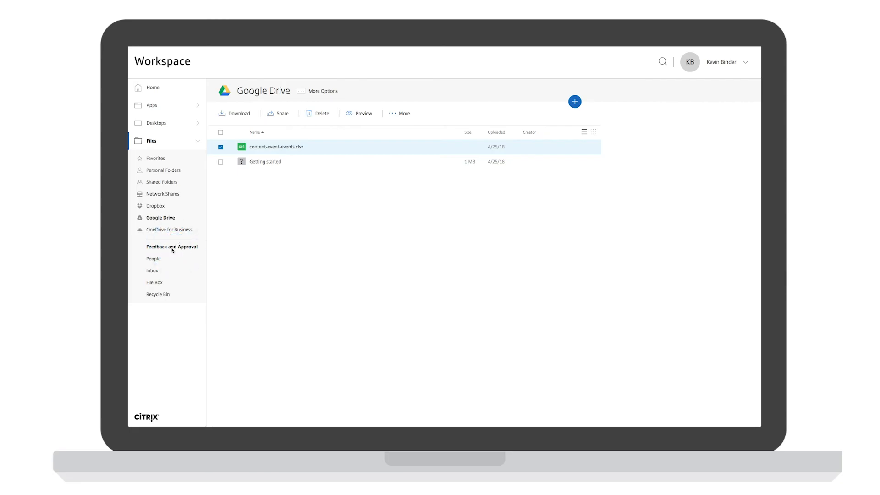
pyautogui.click(171, 247)
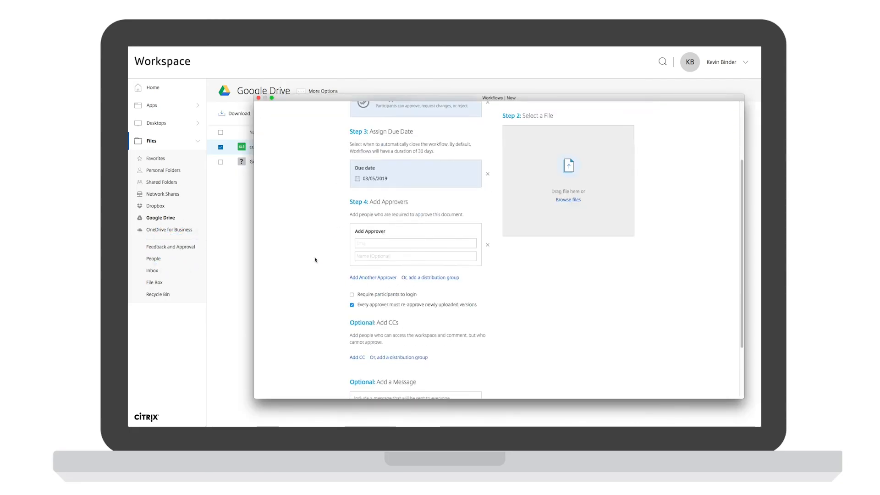